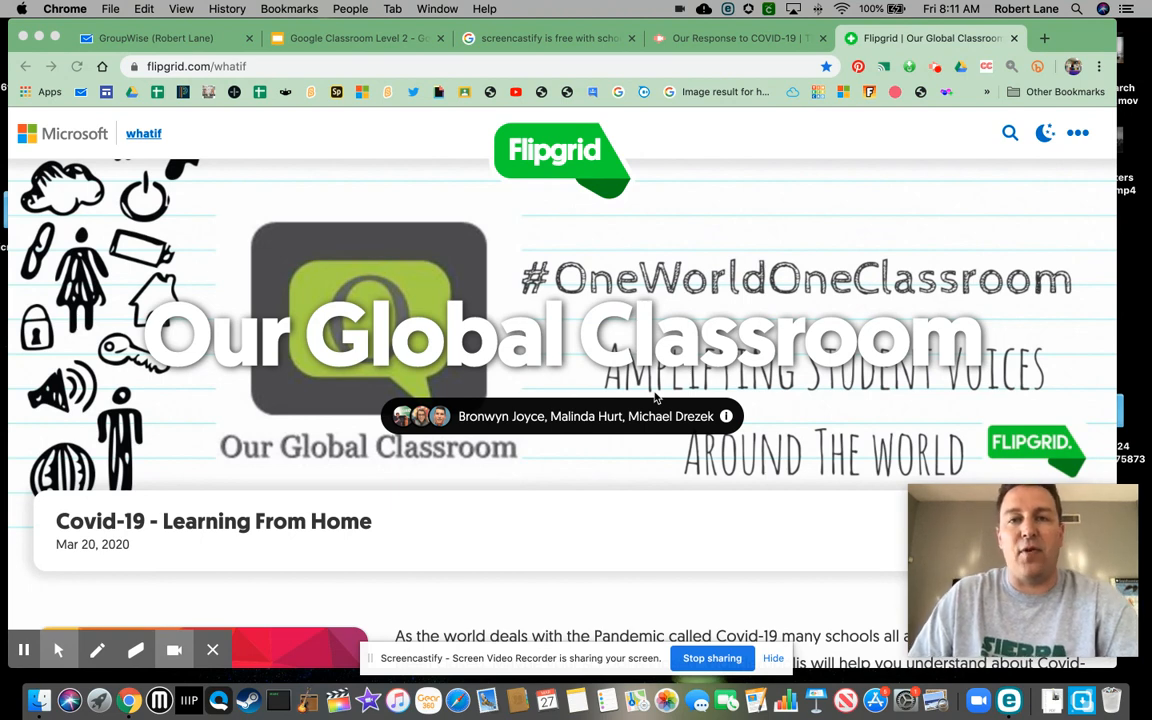
mouse_move(1100, 147)
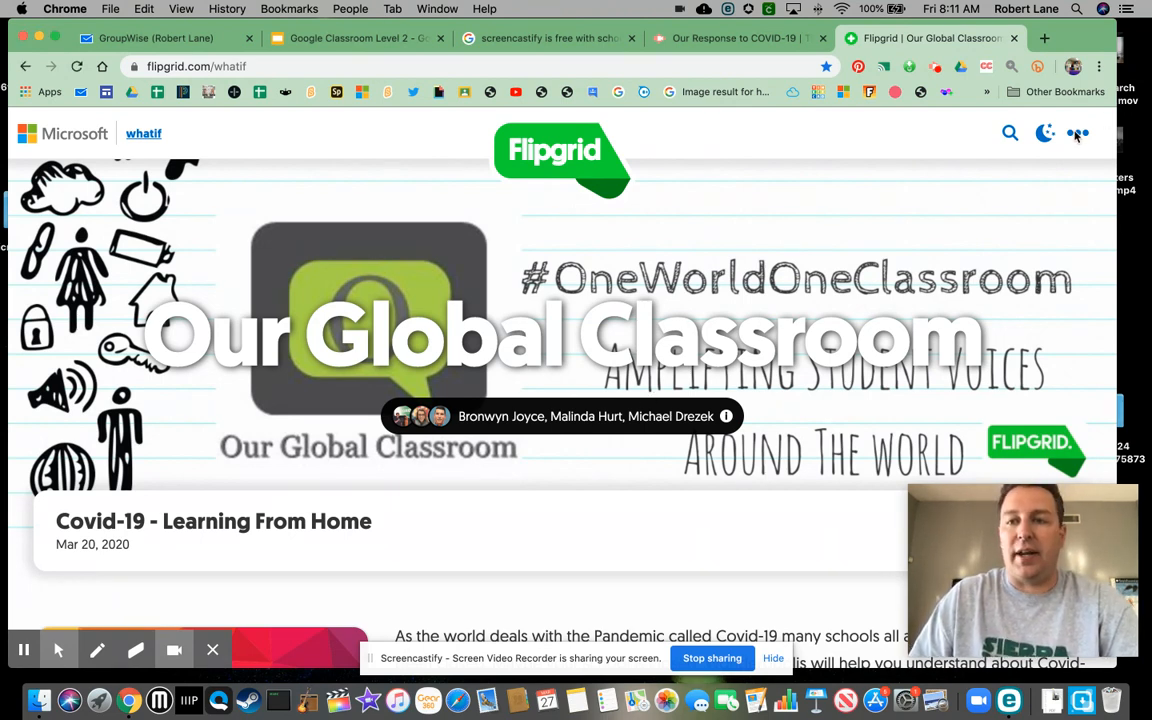
Open Flipgrid's Educator Login page from the Our Global Classroom grid's options menu
click(1077, 133)
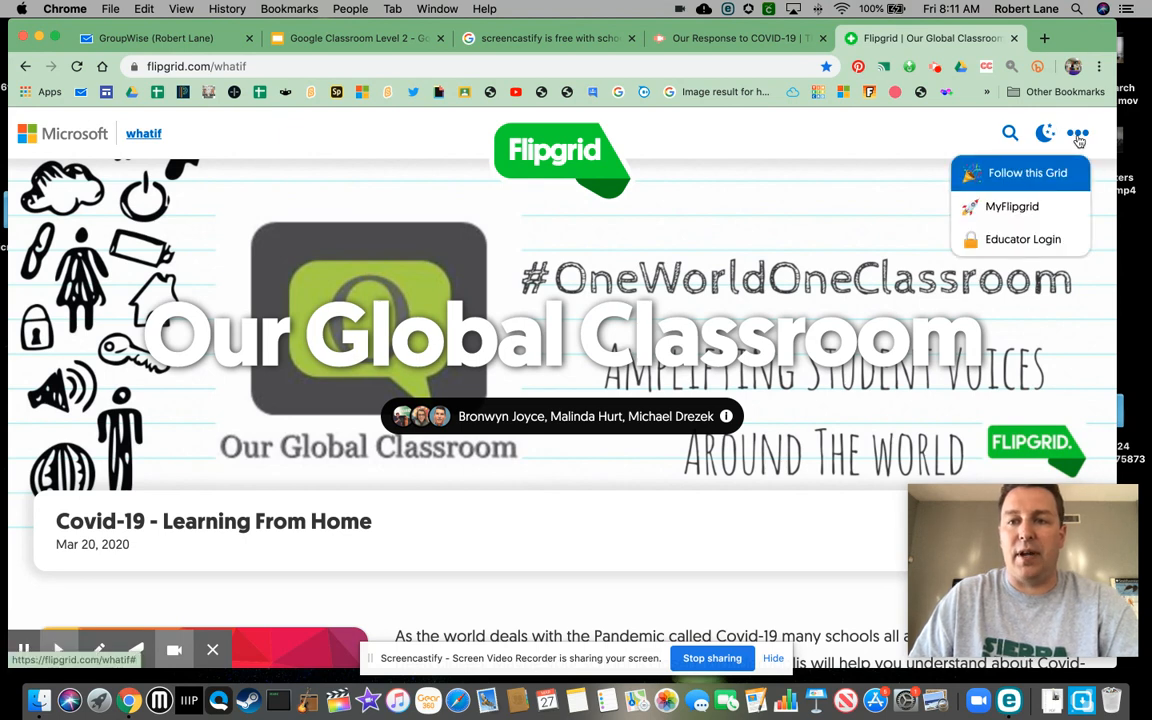
click(1023, 239)
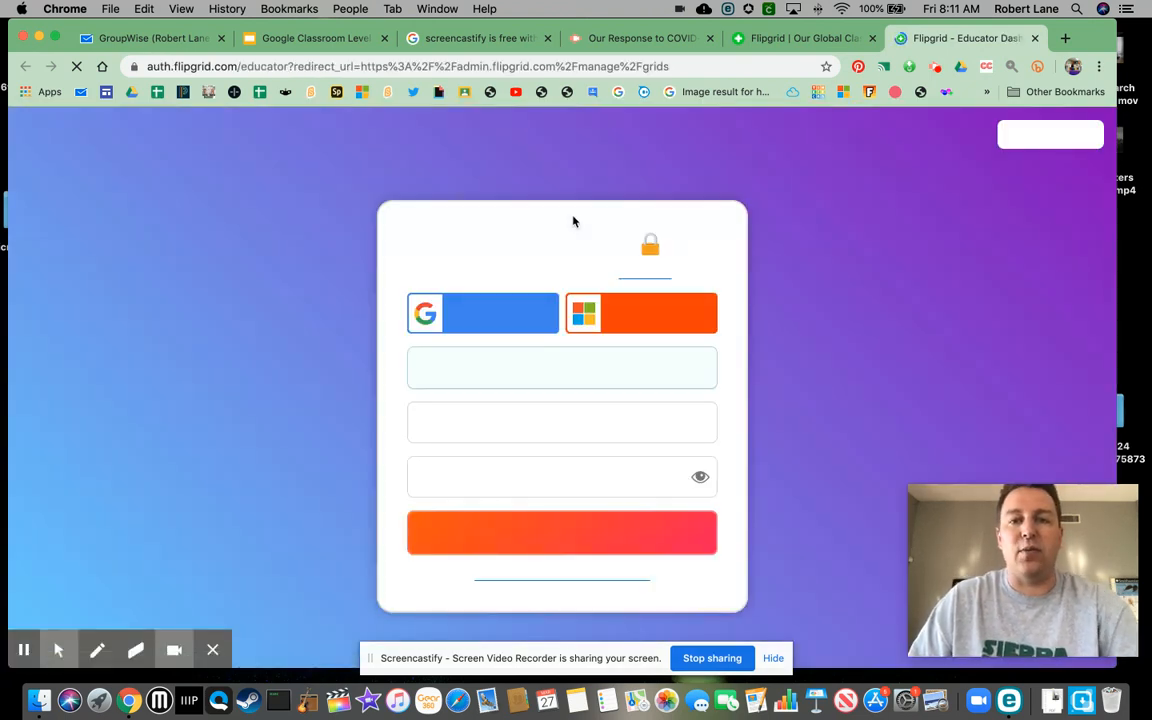
Sign in to Flipgrid with the teacher's school Google account
click(483, 313)
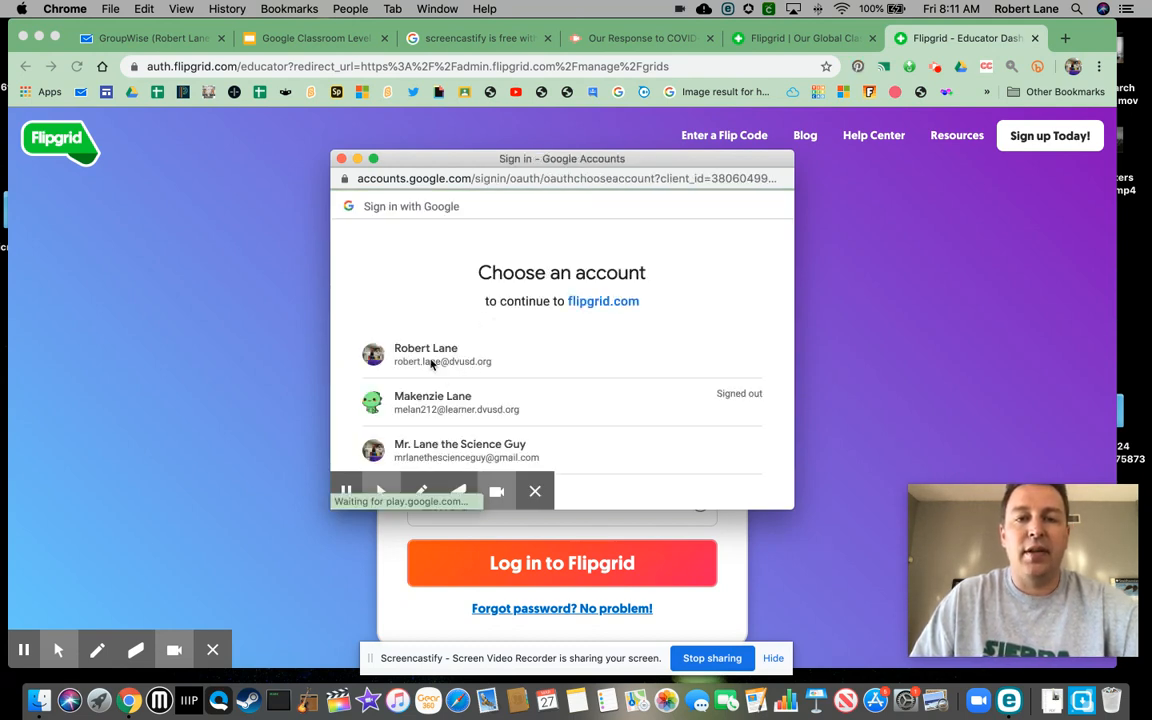
click(425, 354)
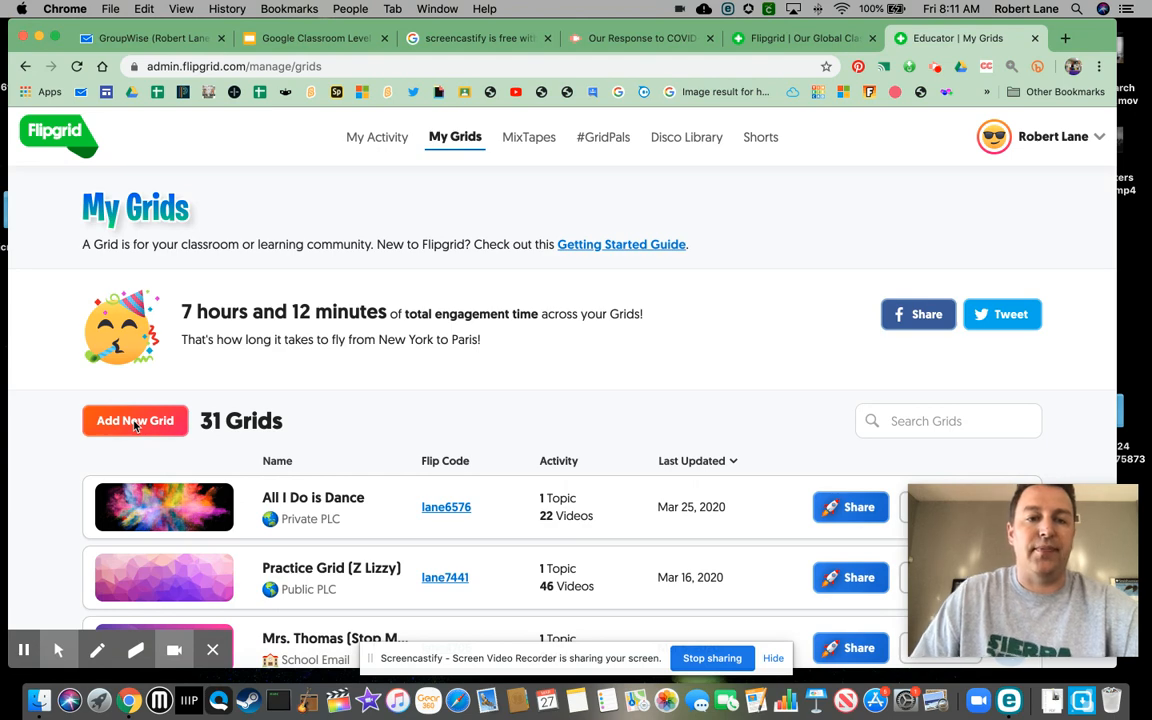
click(135, 420)
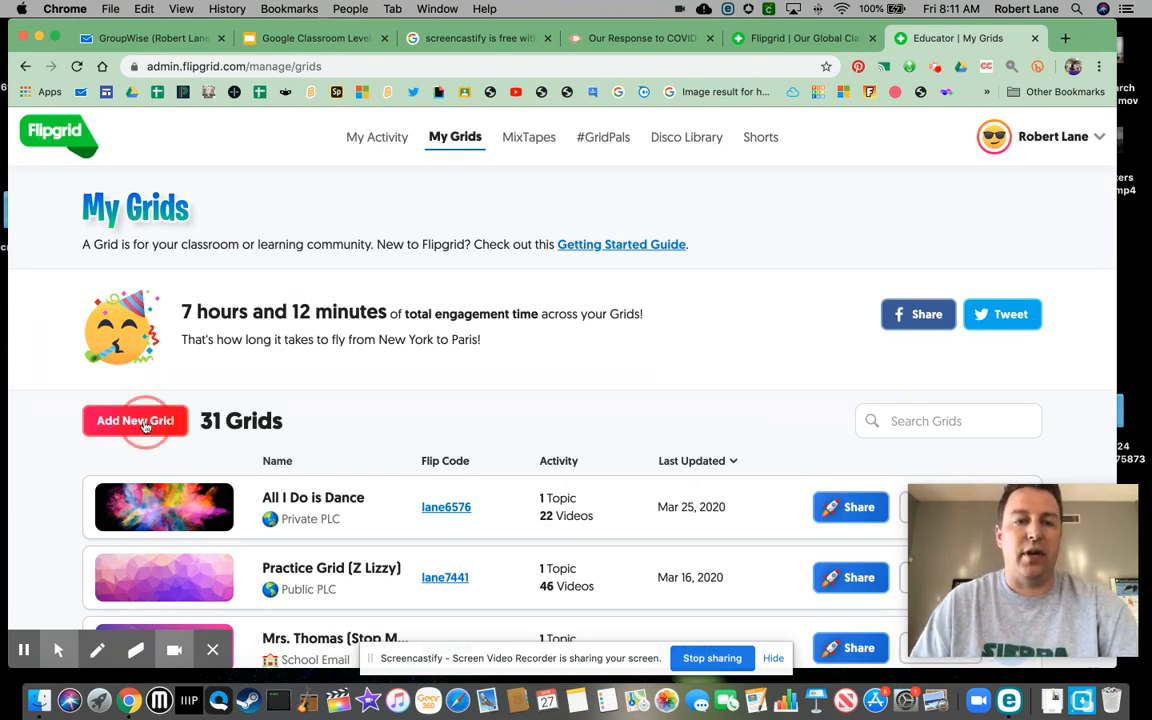
click(135, 420)
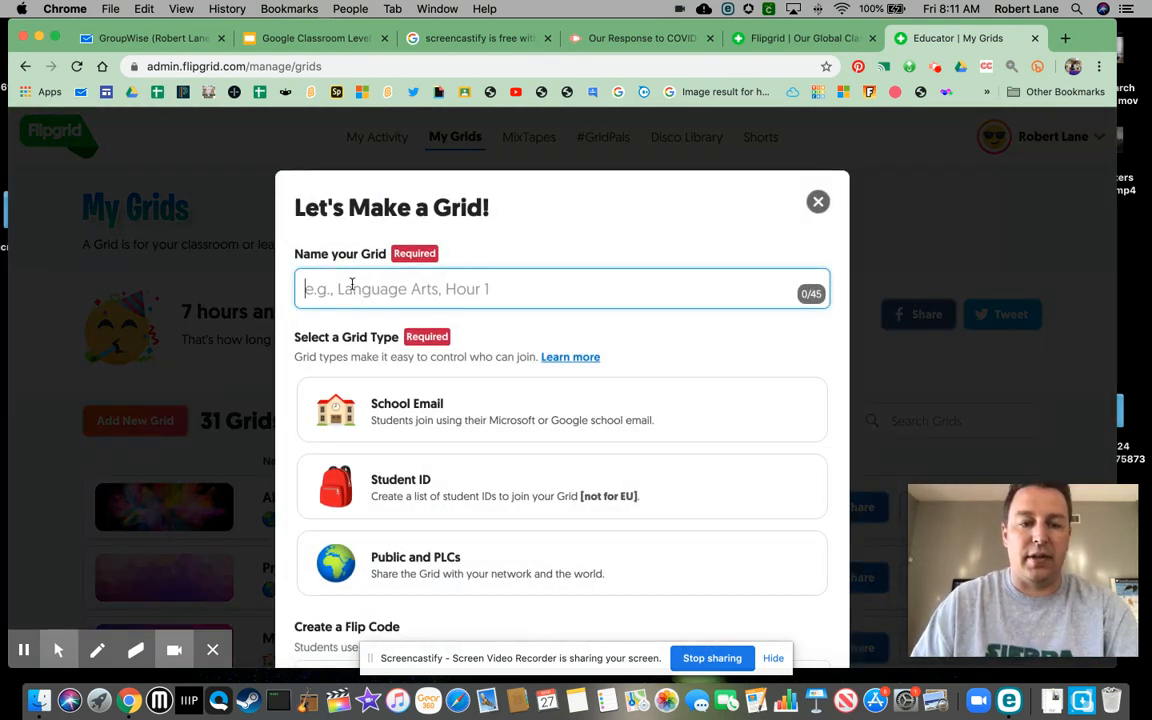
text(Practice Class)
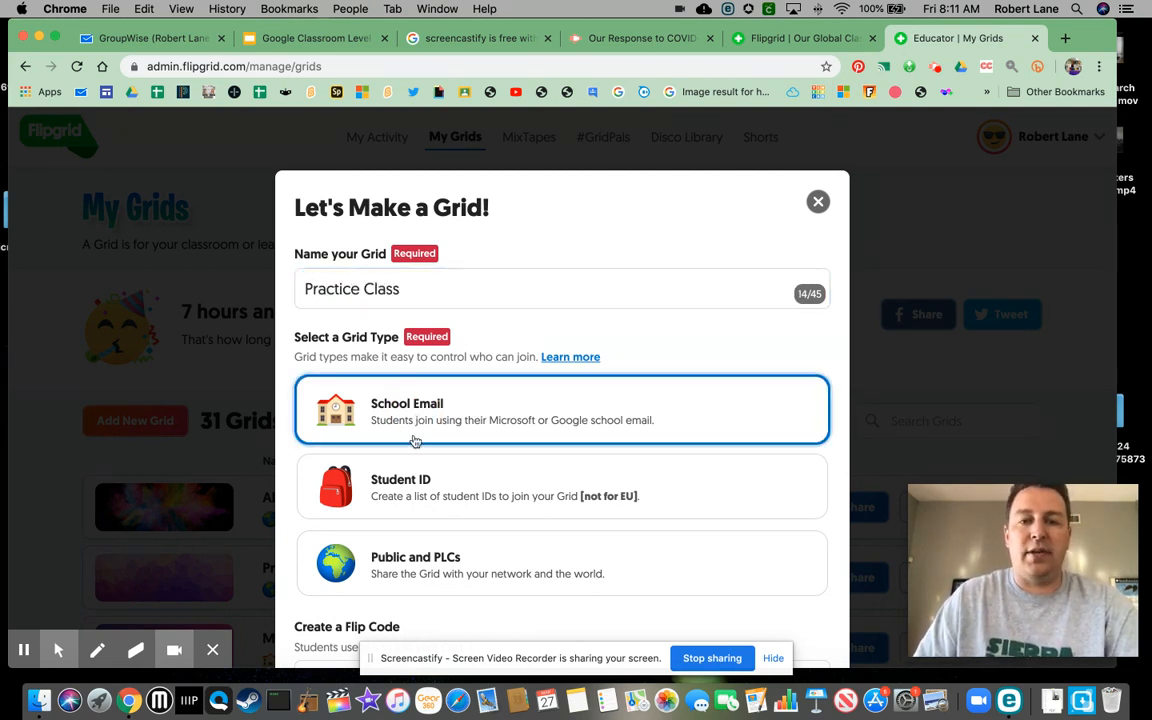
mouse_move(687, 442)
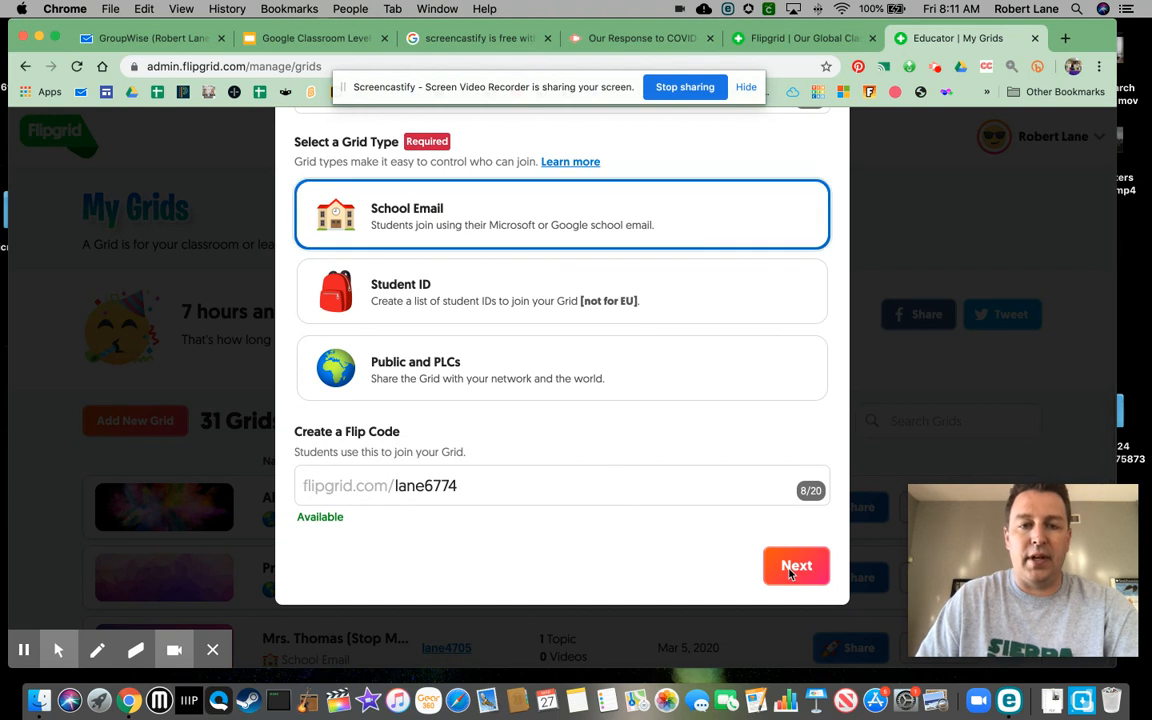
click(796, 565)
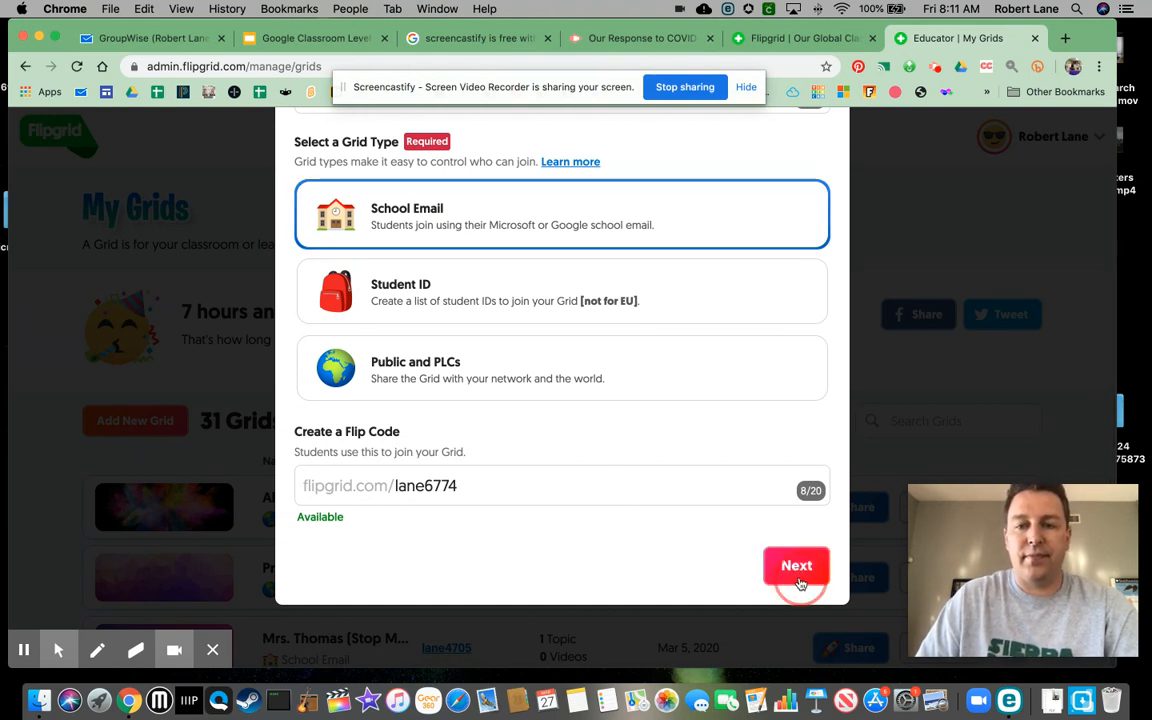
click(796, 565)
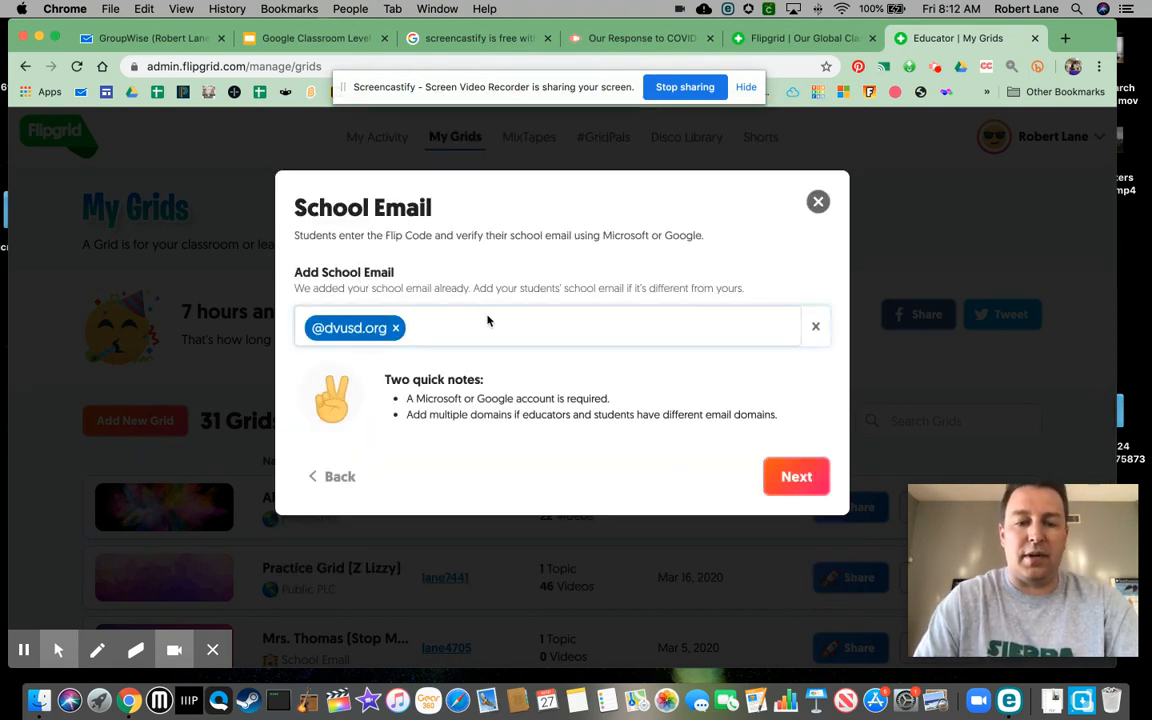
text(@learner.dvusd...)
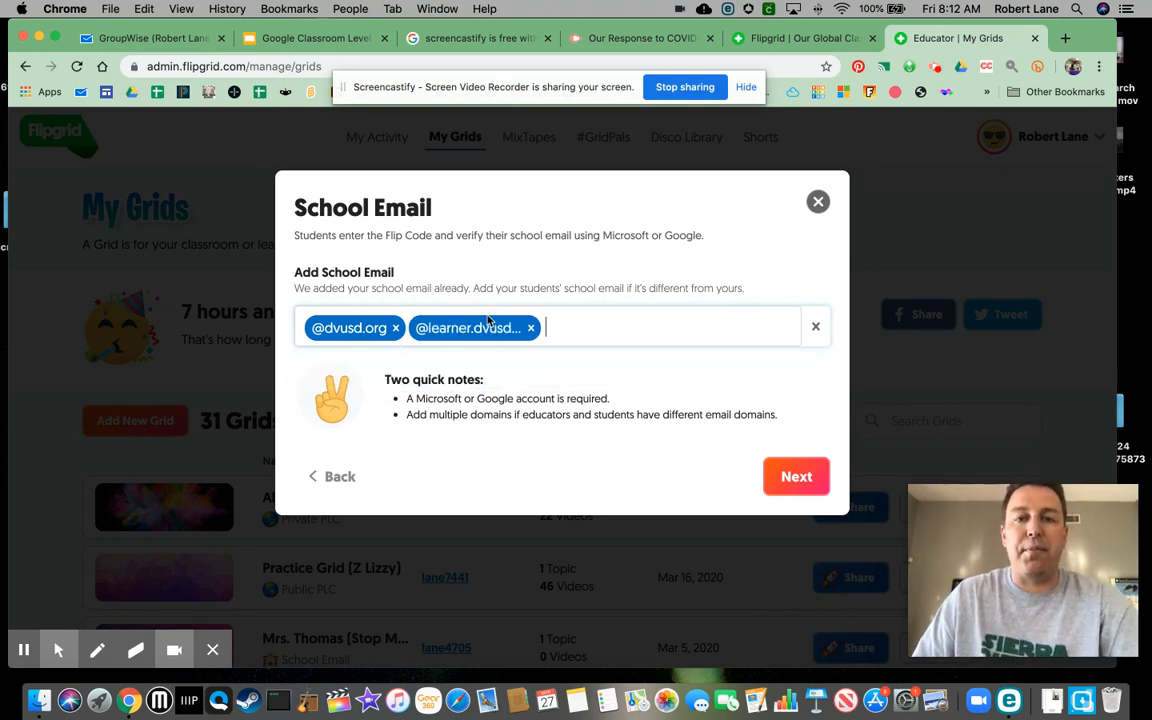
mouse_move(575, 448)
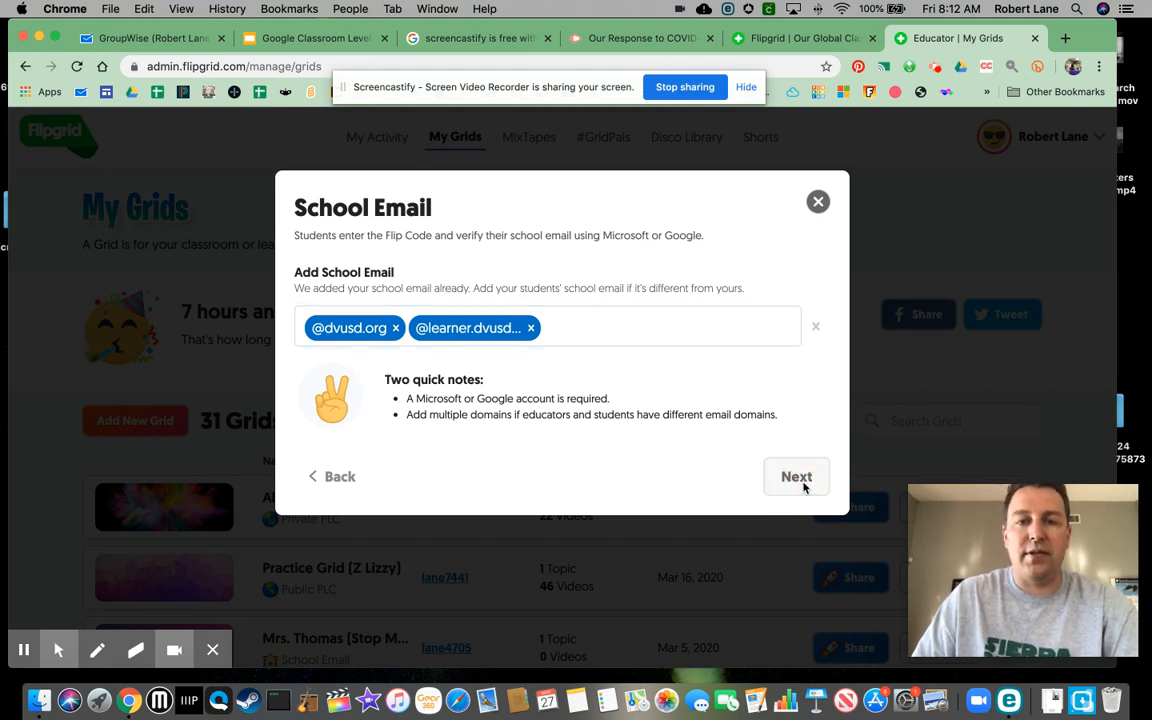
click(796, 476)
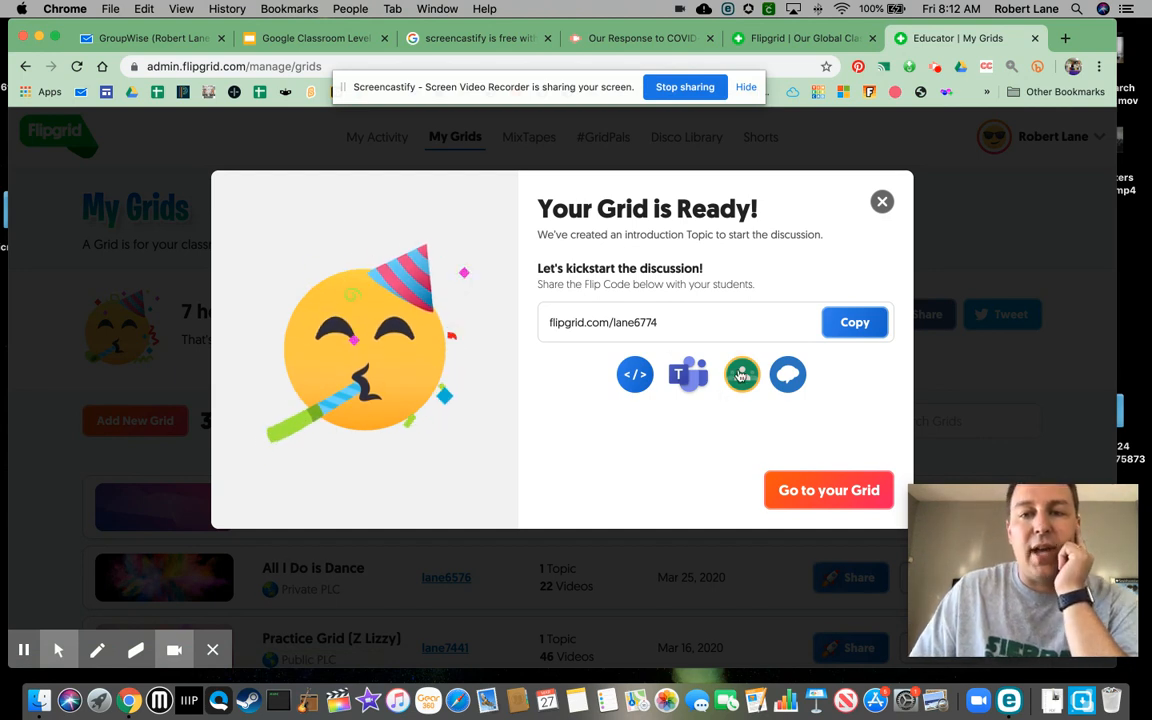
mouse_move(741, 374)
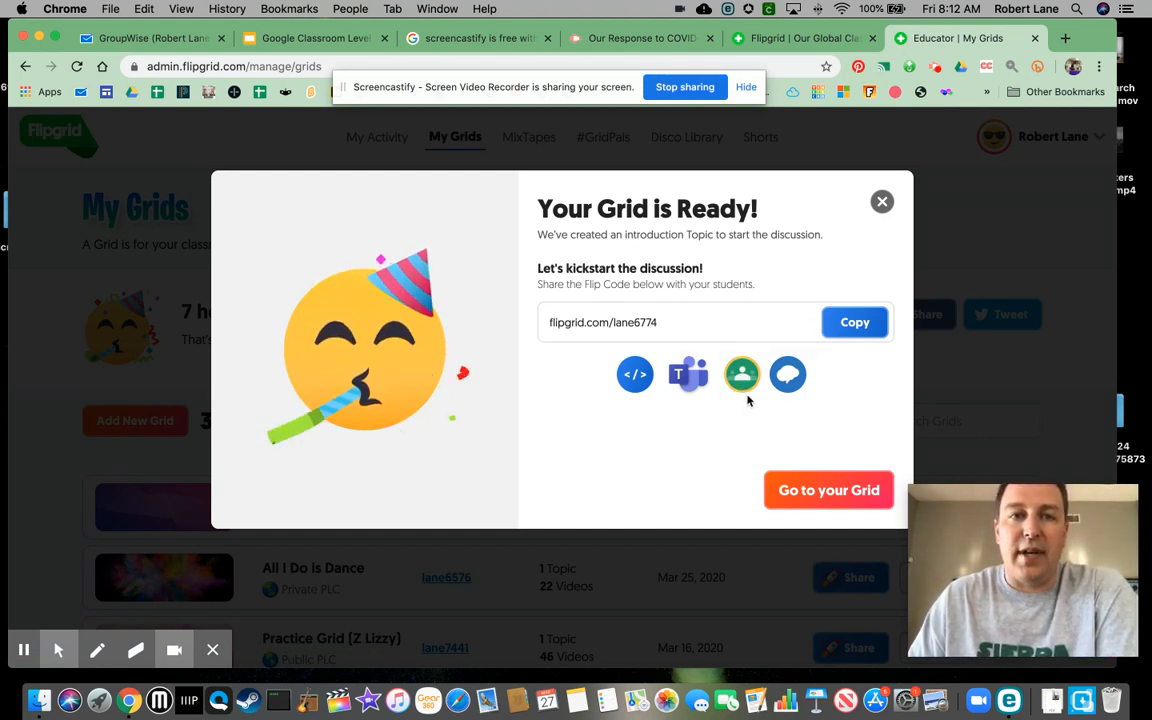
mouse_move(741, 374)
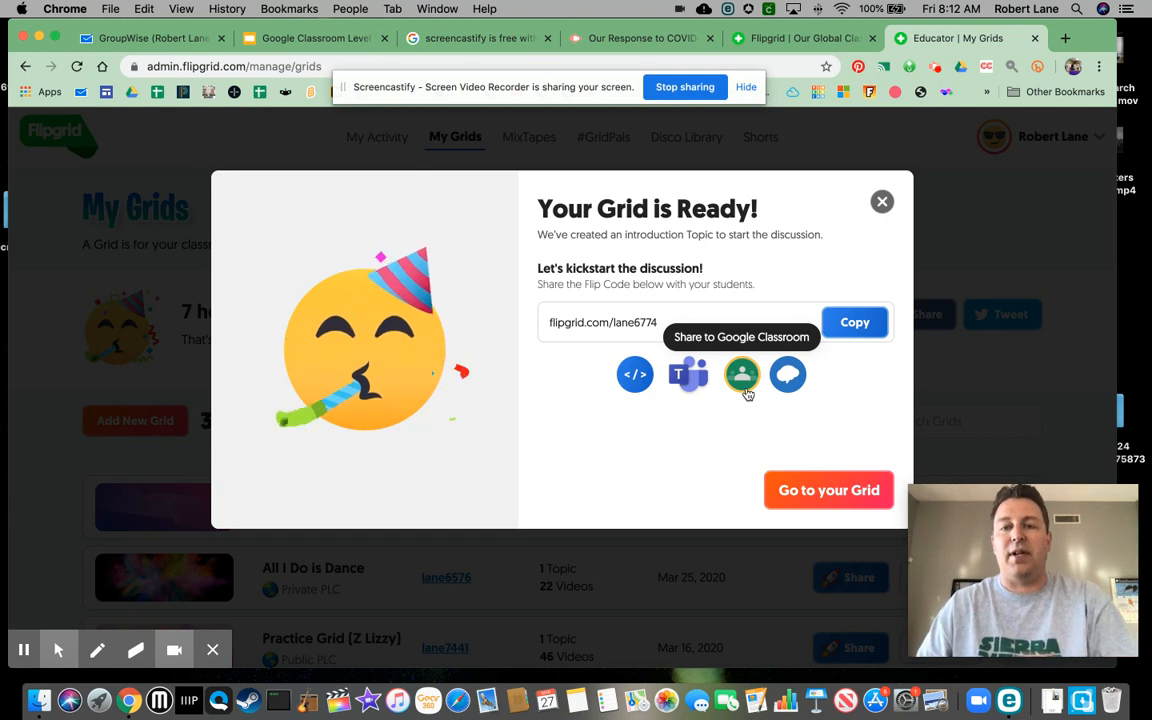
click(742, 374)
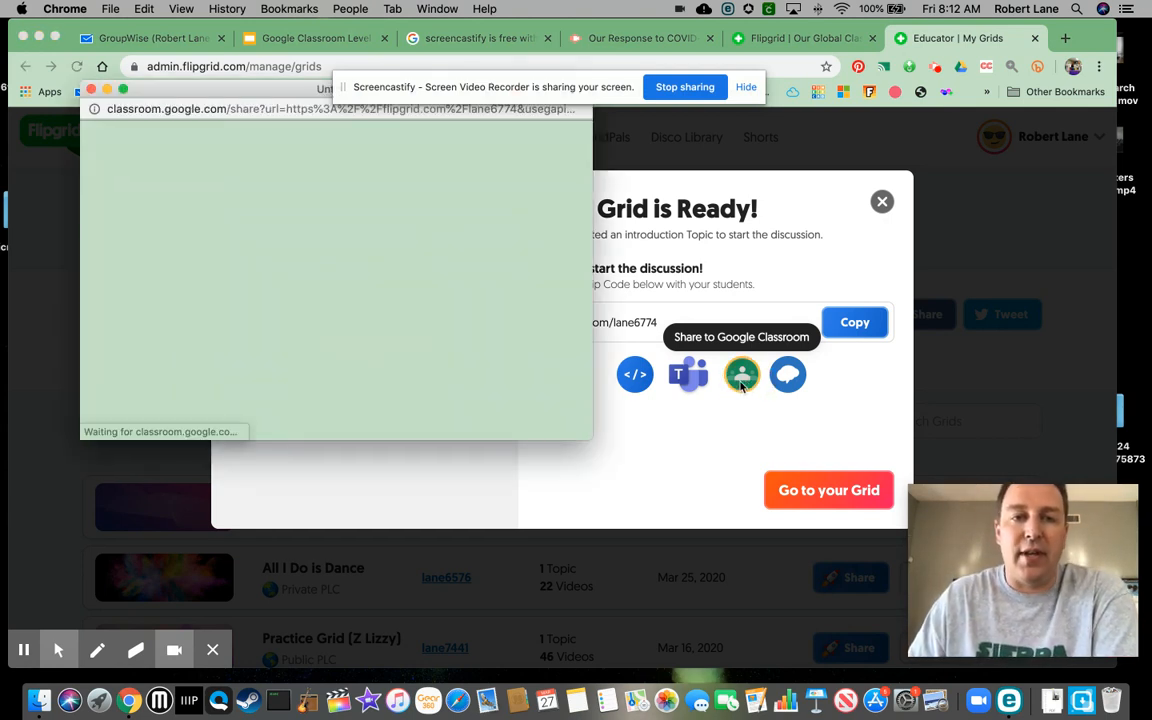
Share to the Practice Class class as an announcement
click(741, 374)
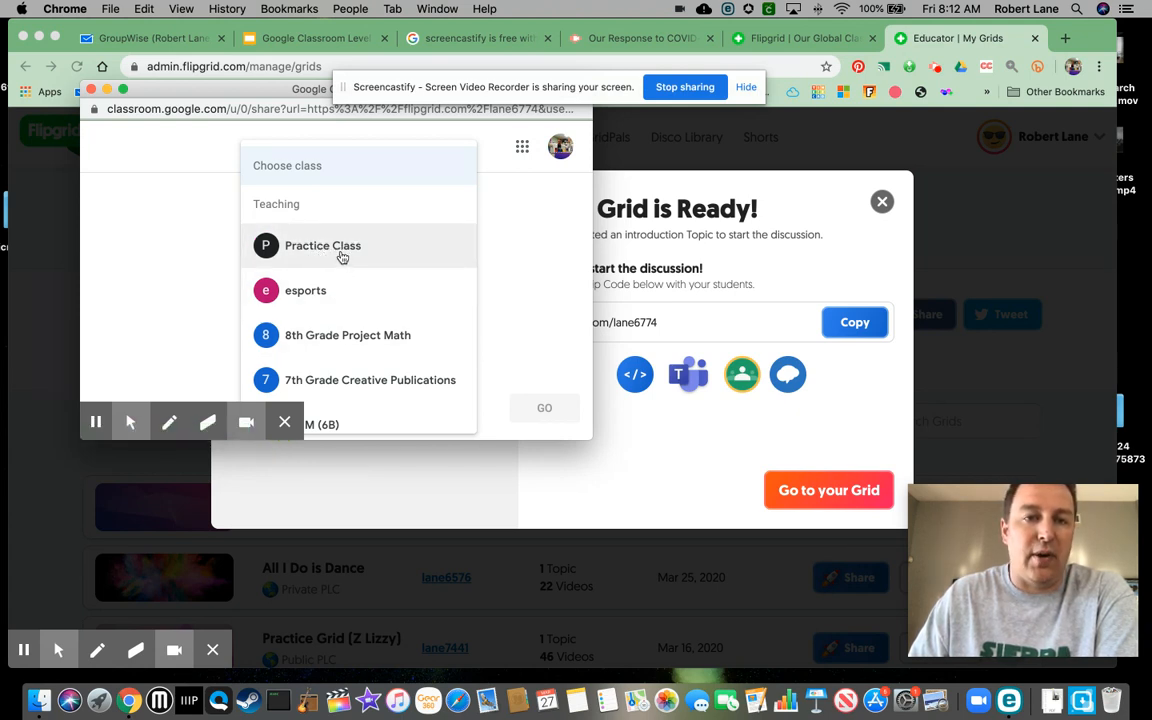
click(322, 245)
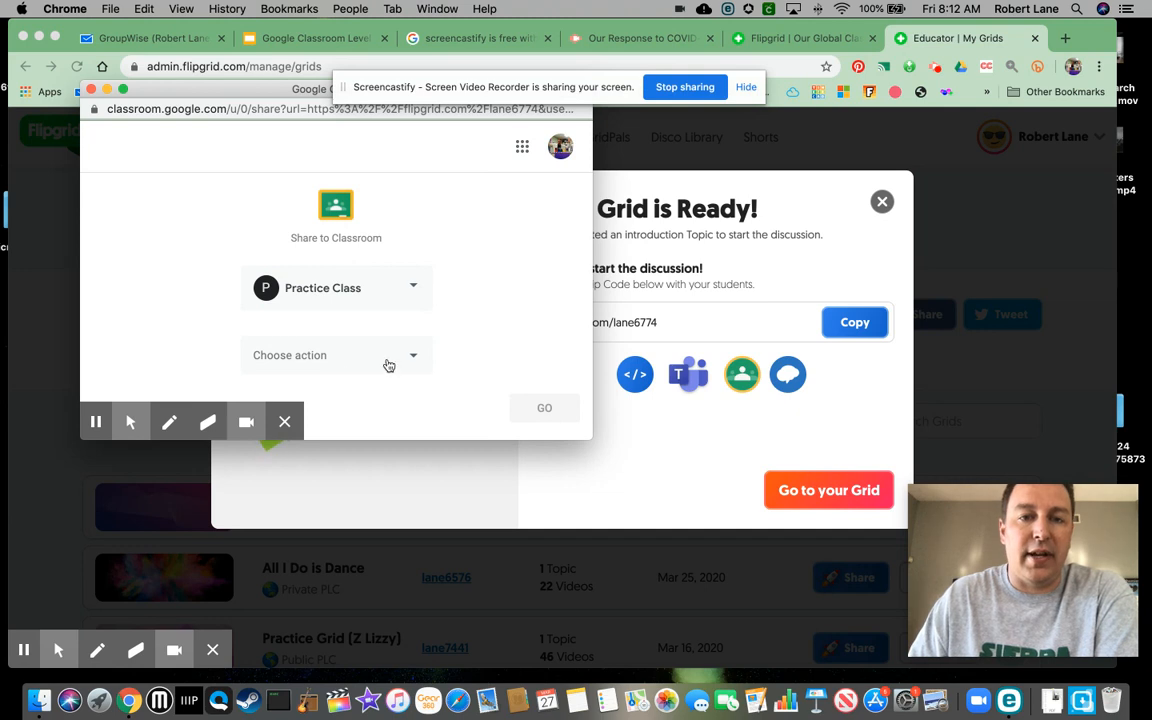
click(335, 355)
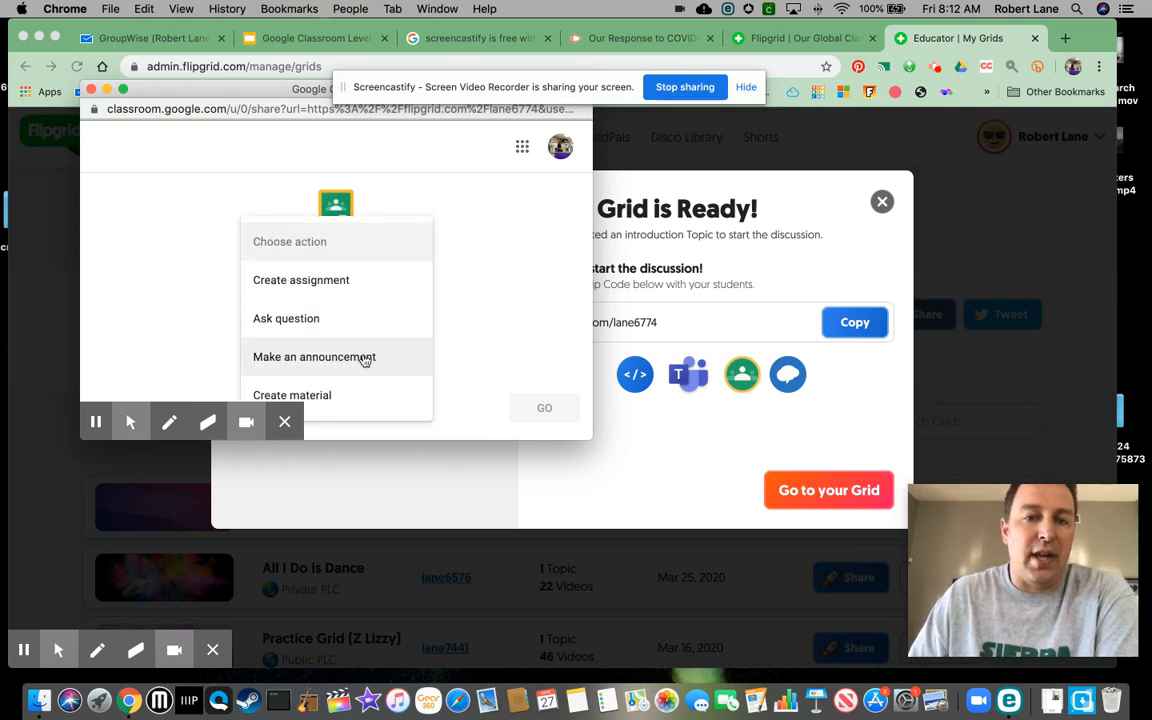
click(314, 356)
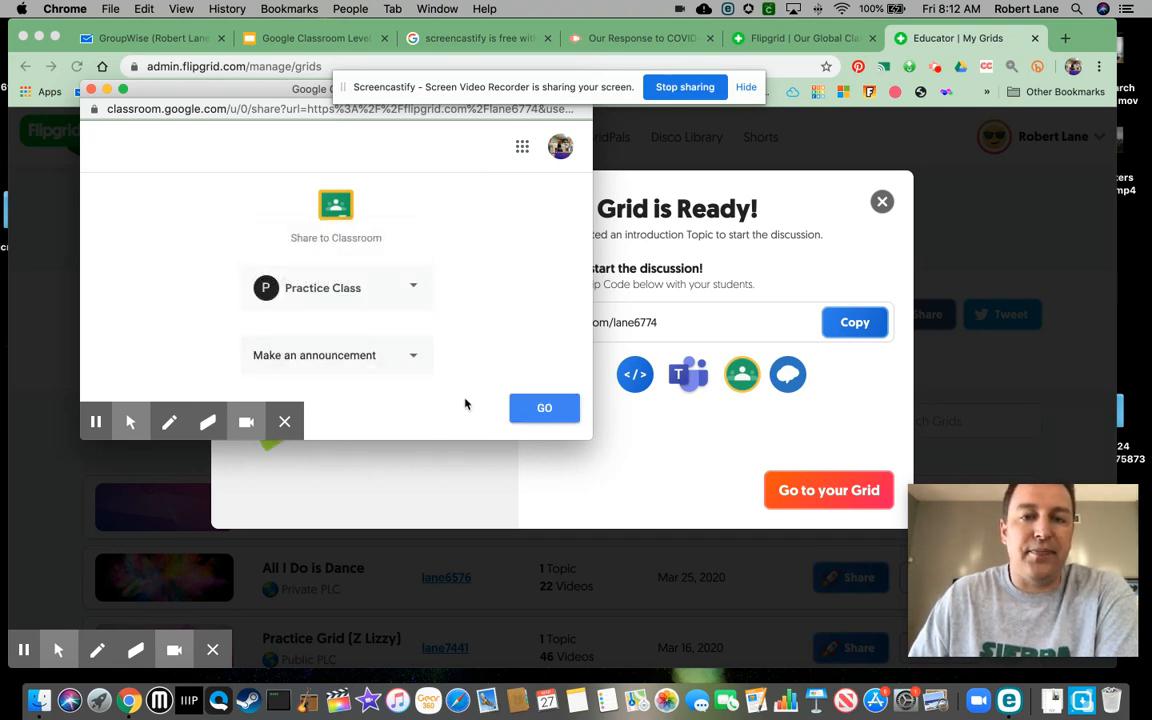
click(544, 408)
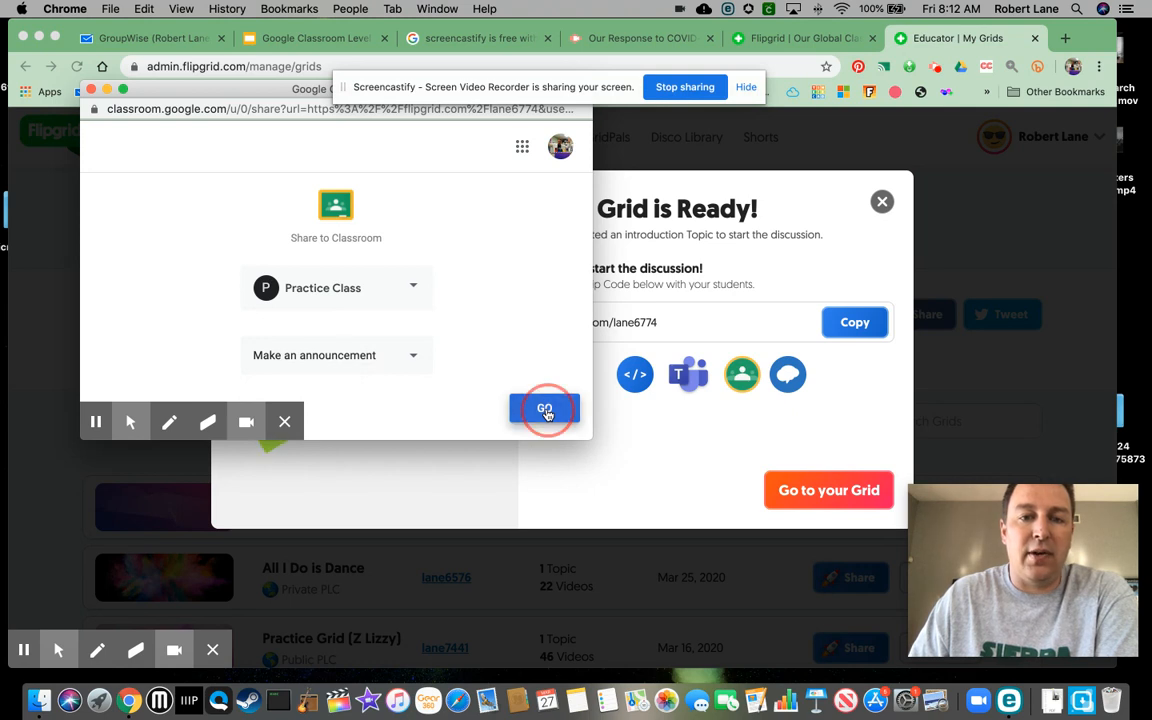
Write 'Hello' as the announcement message and post it
click(544, 410)
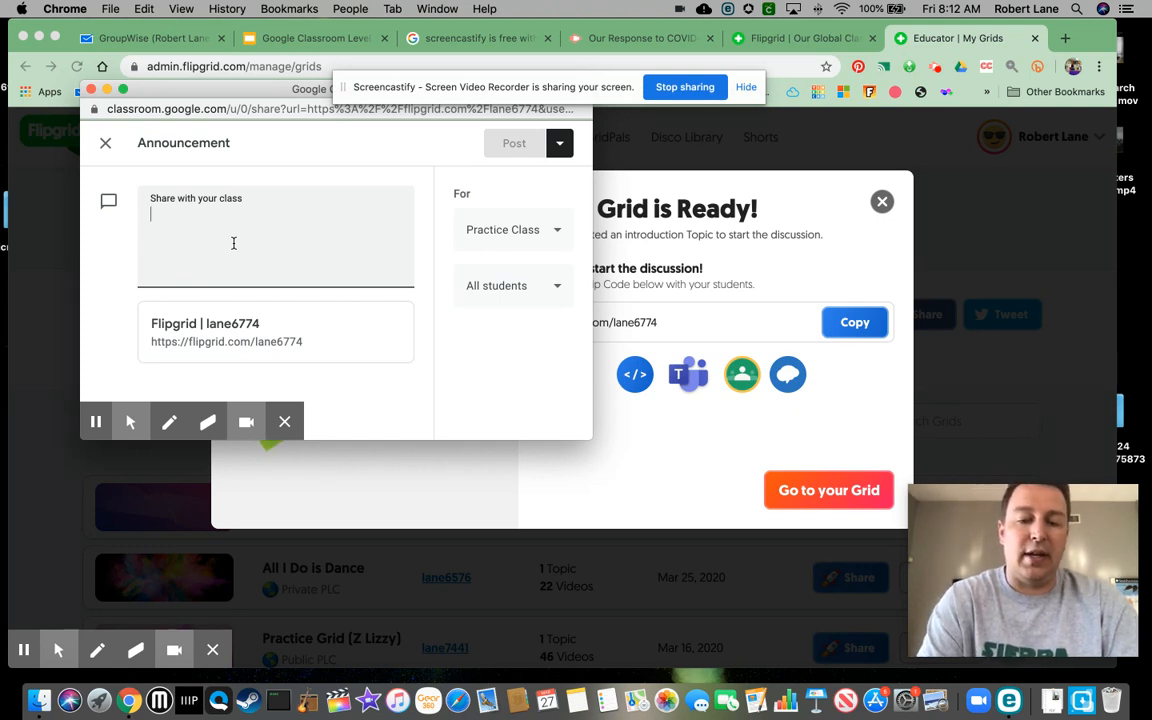
text(Hello)
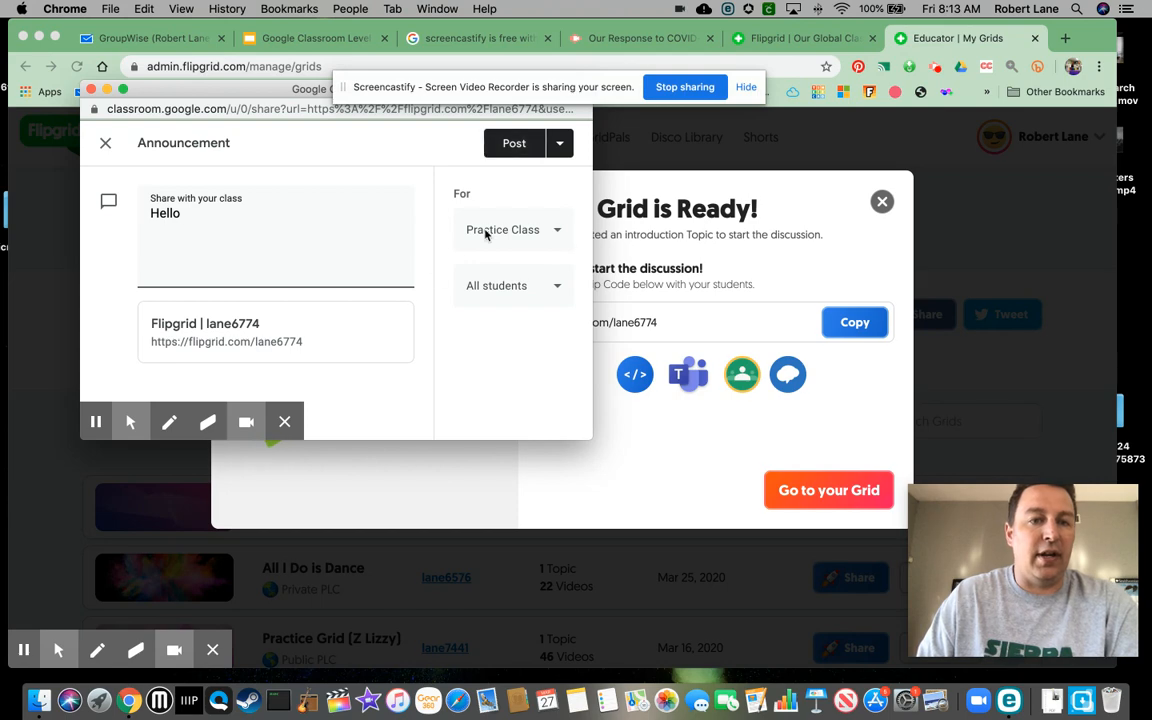
click(514, 143)
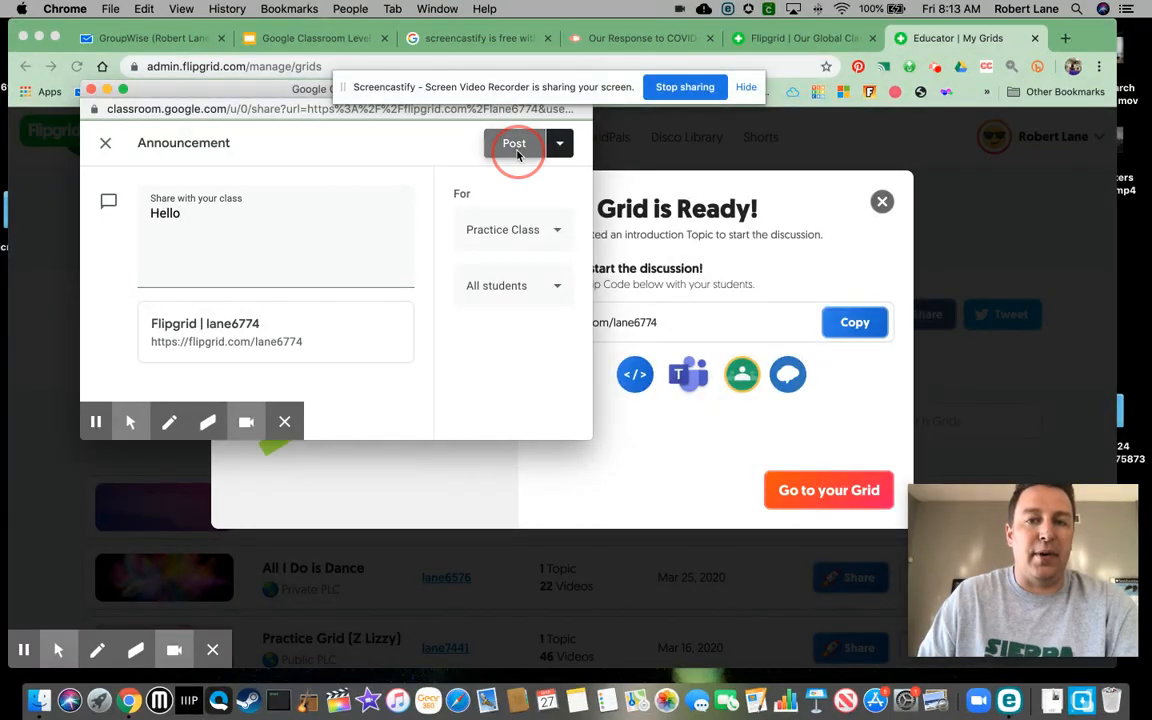
click(514, 143)
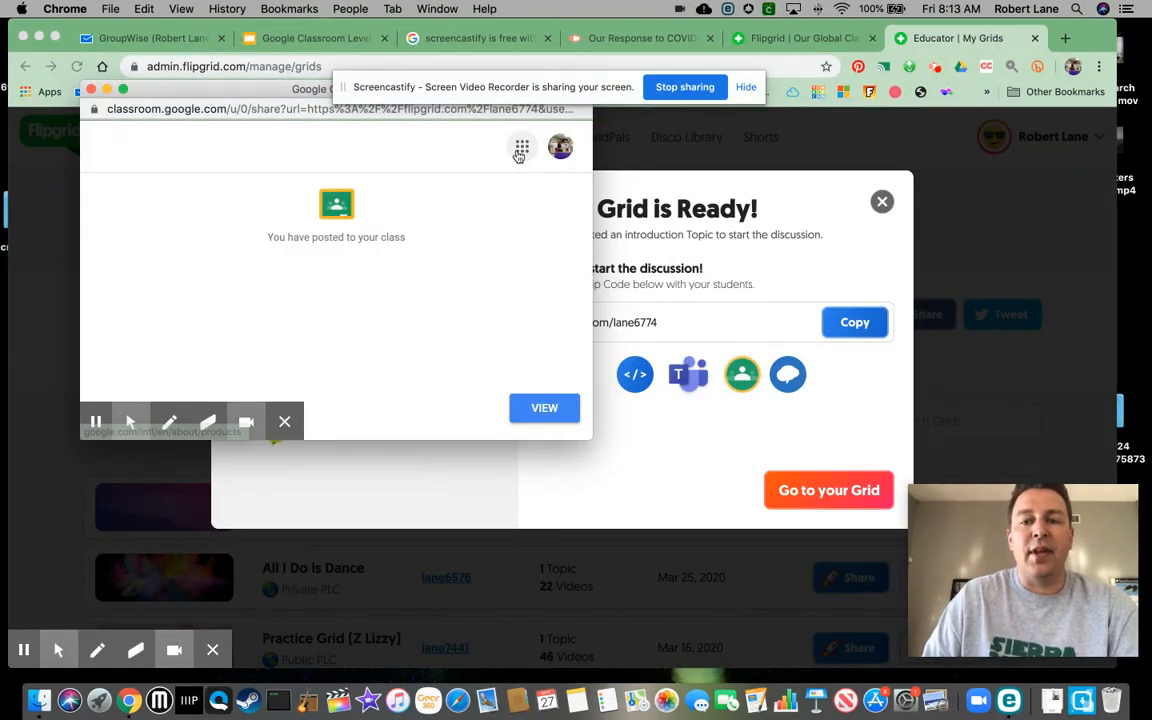
mouse_move(408, 283)
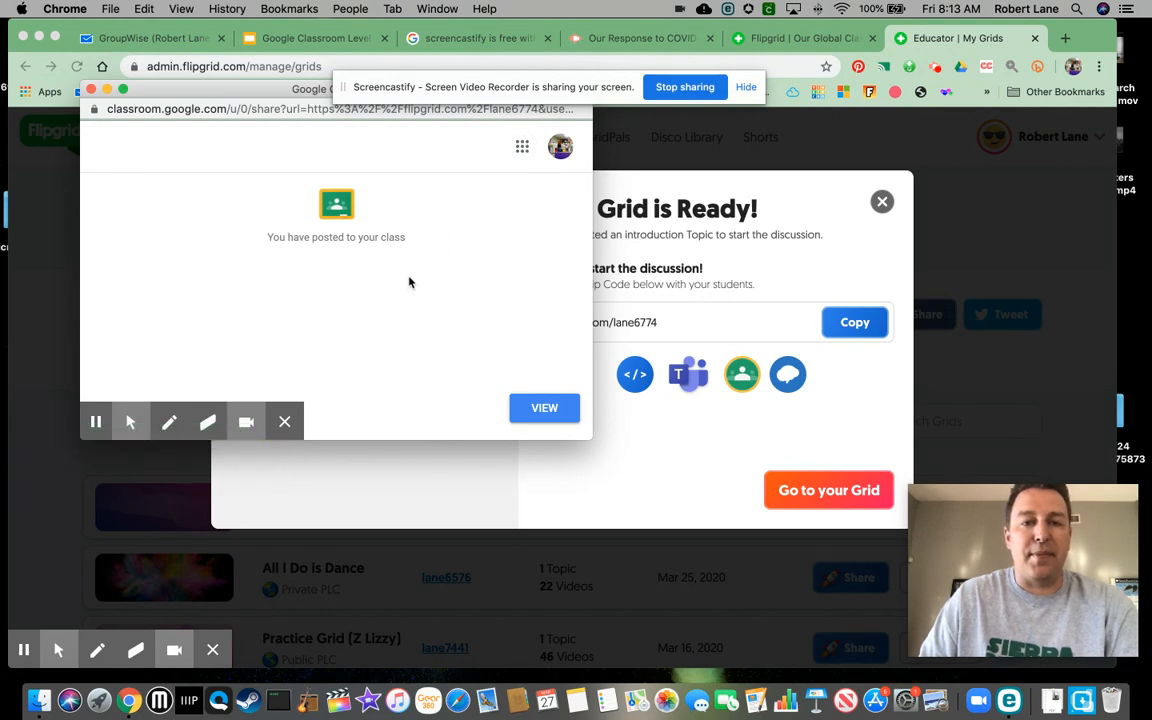
click(544, 407)
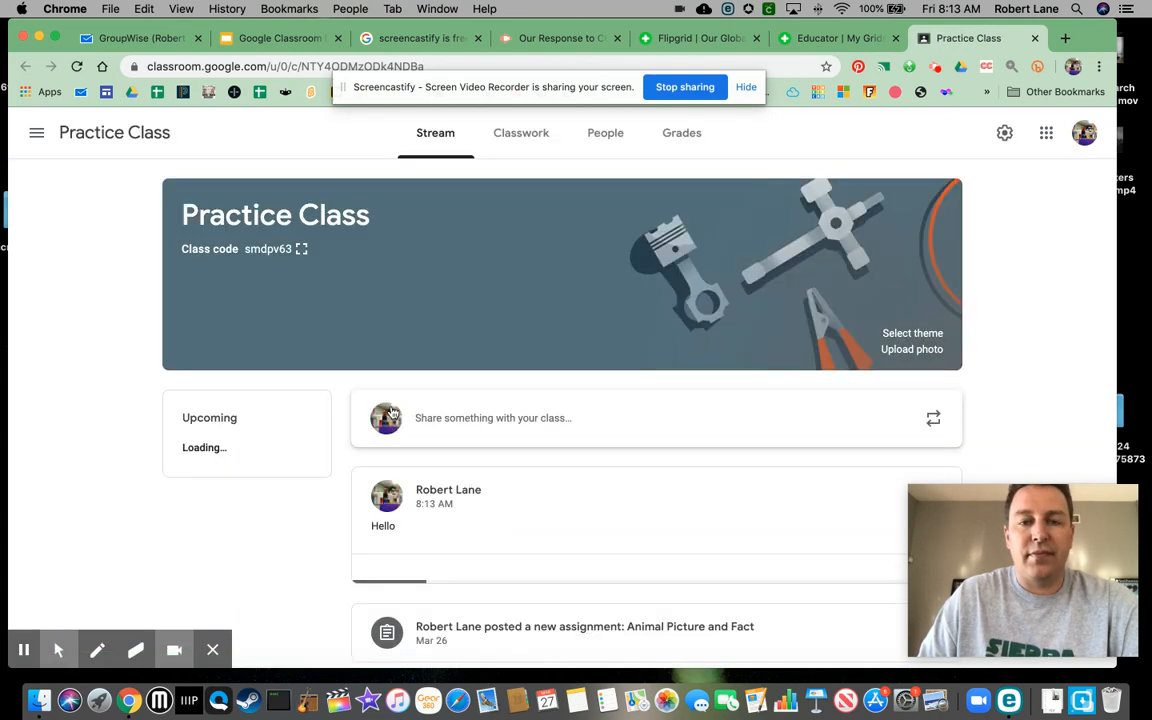
scroll(down, 3)
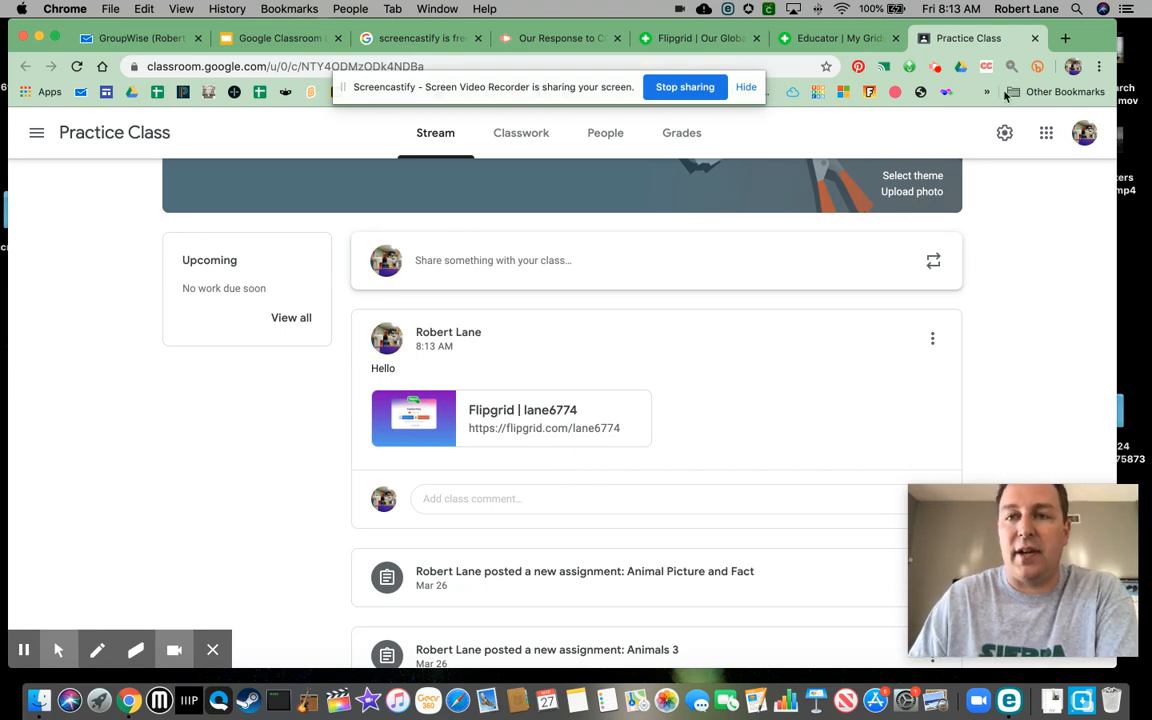
click(1065, 38)
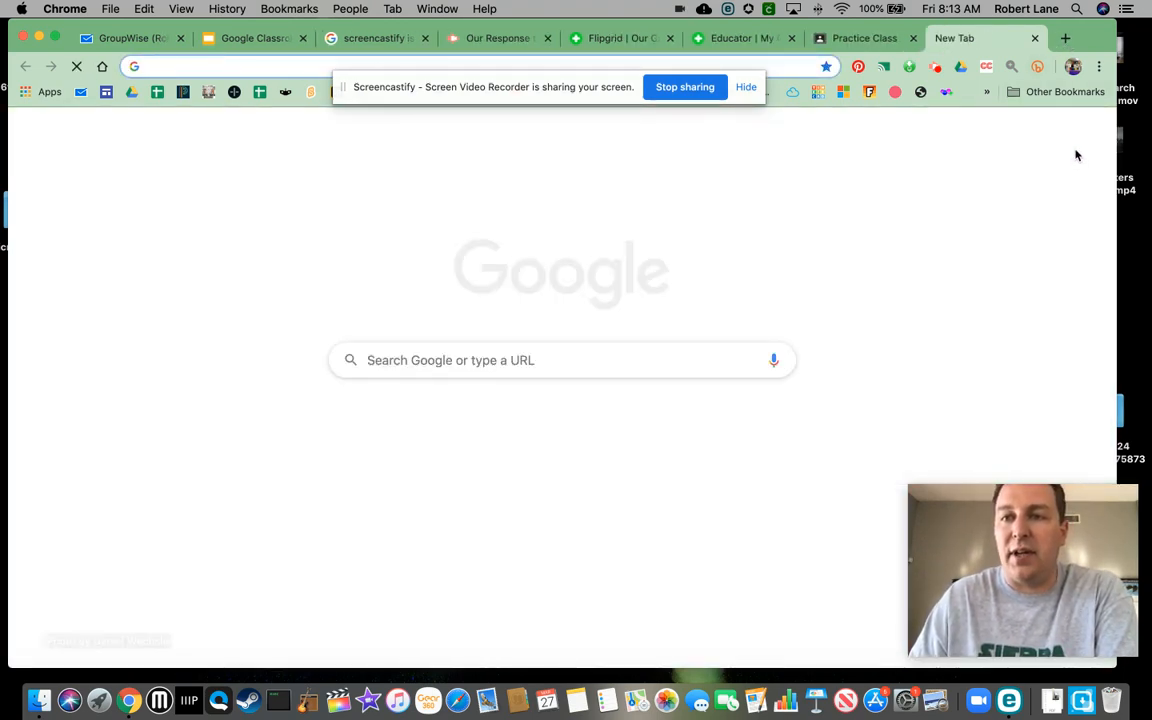
Open Google Classroom as the second account to see its class list
click(1054, 130)
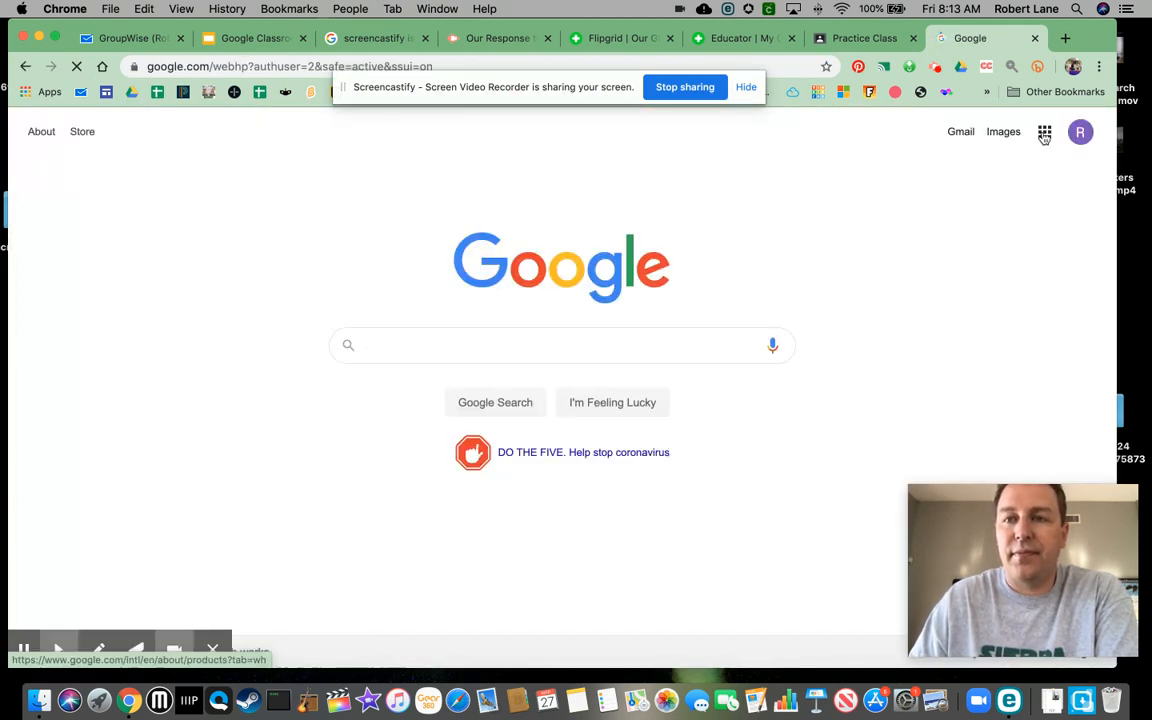
click(1044, 131)
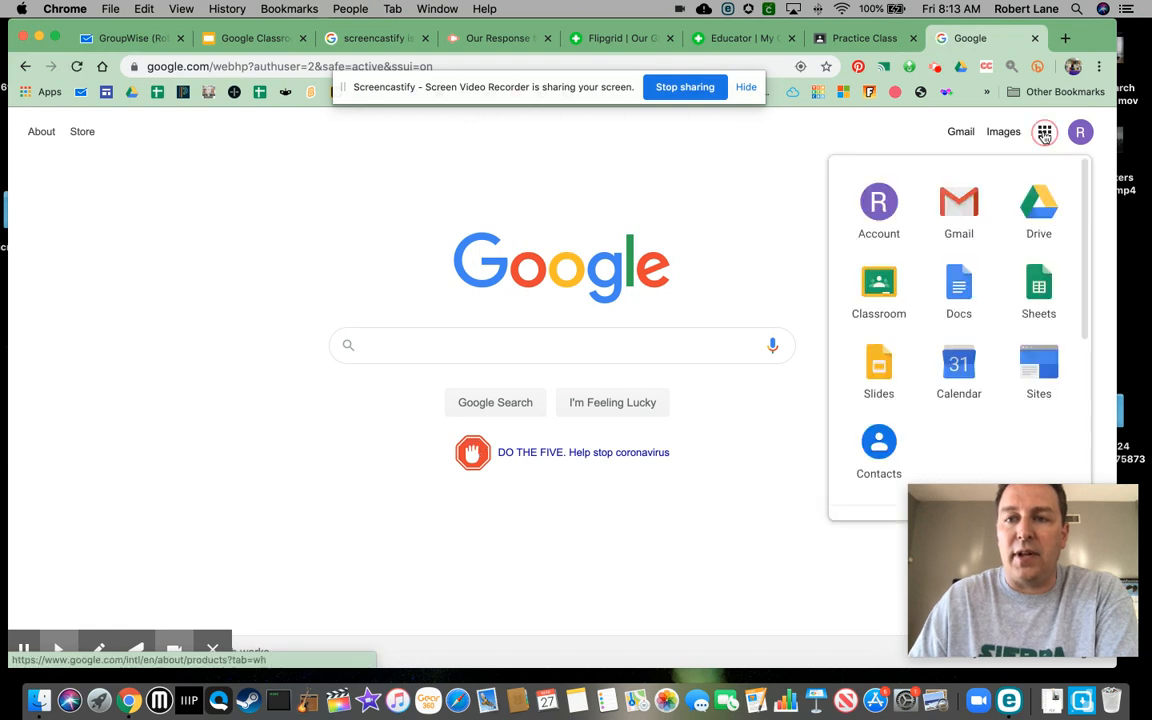
click(878, 283)
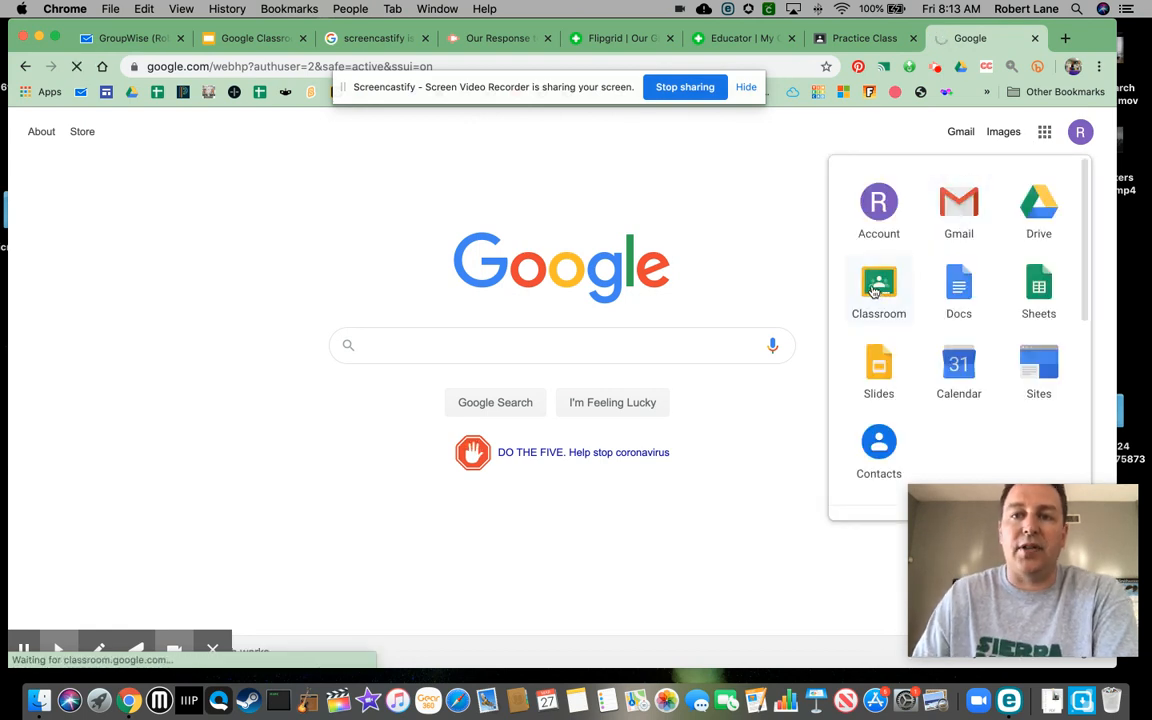
click(879, 284)
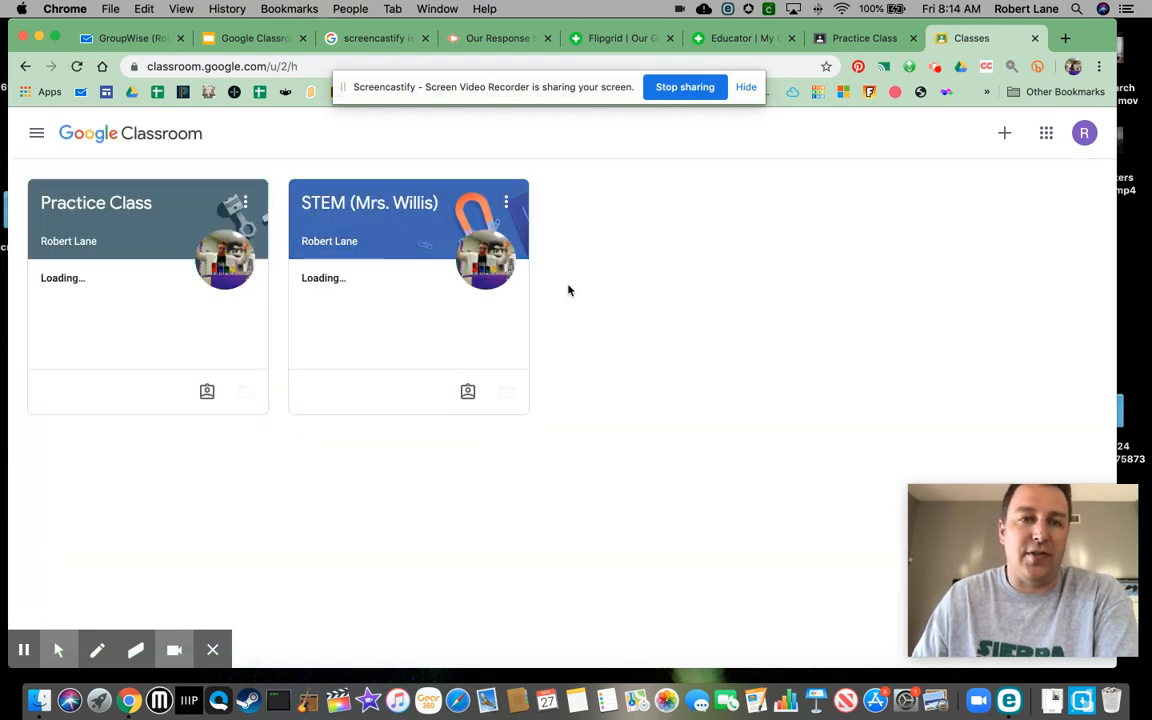
Open Practice Class's stream under the second account and view the Hello announcement
click(96, 202)
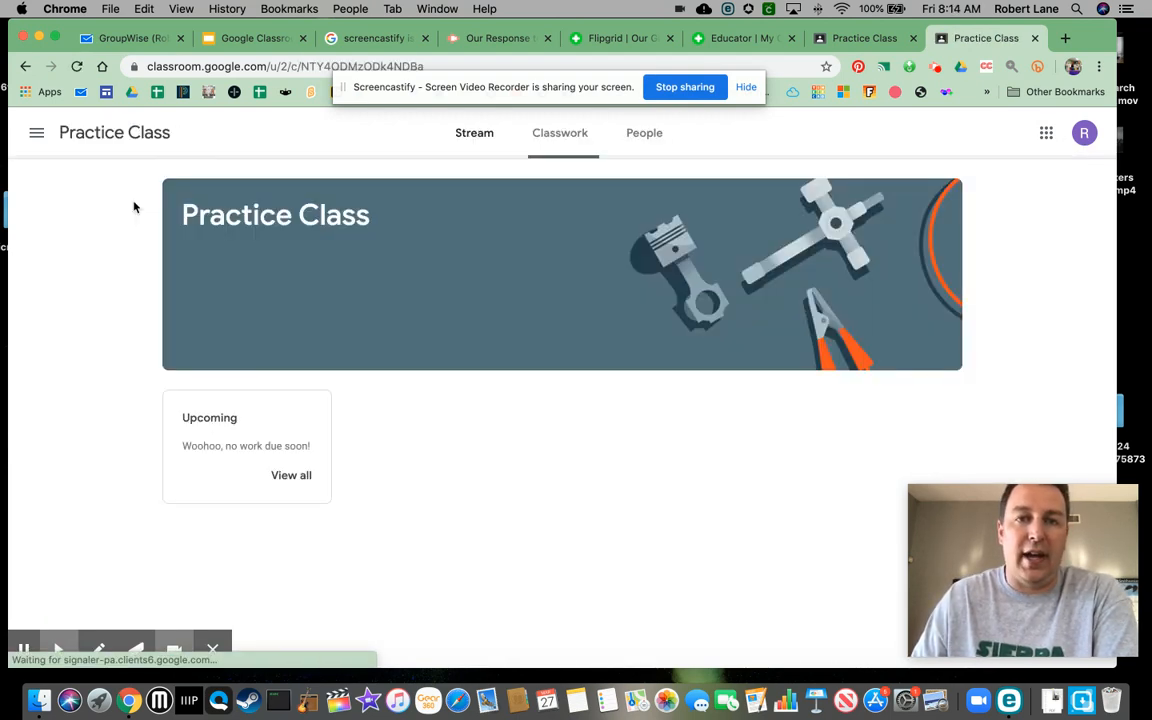
click(474, 132)
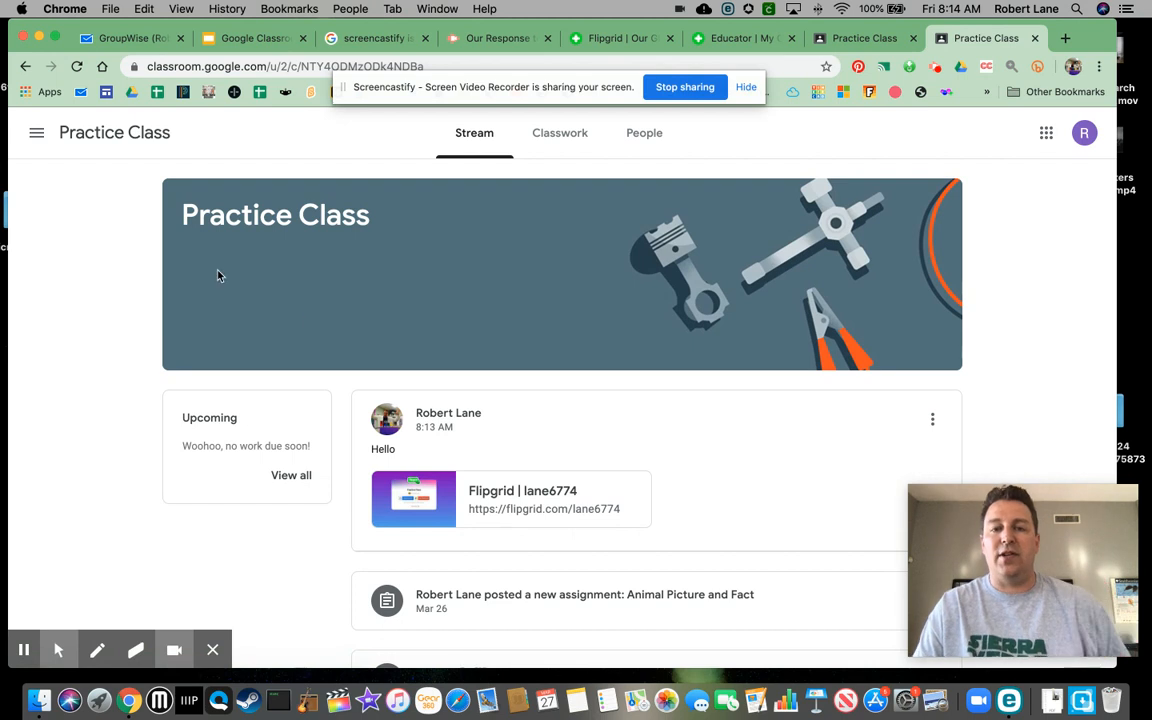
mouse_move(535, 505)
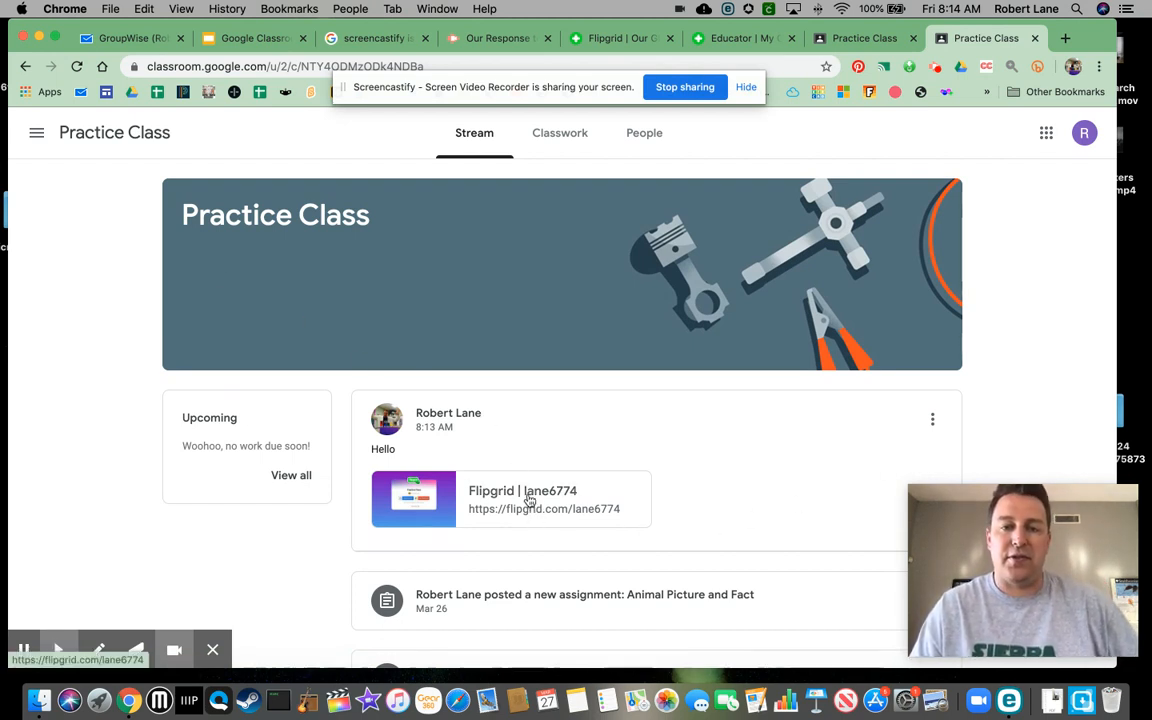
click(543, 508)
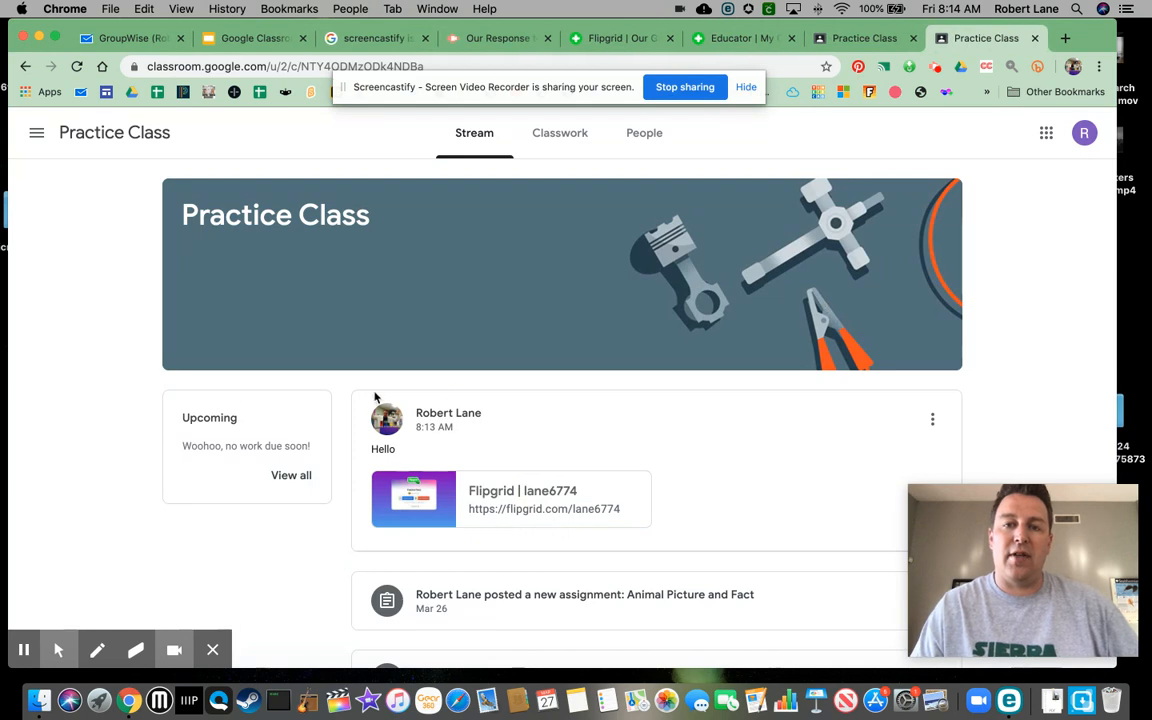
mouse_move(547, 390)
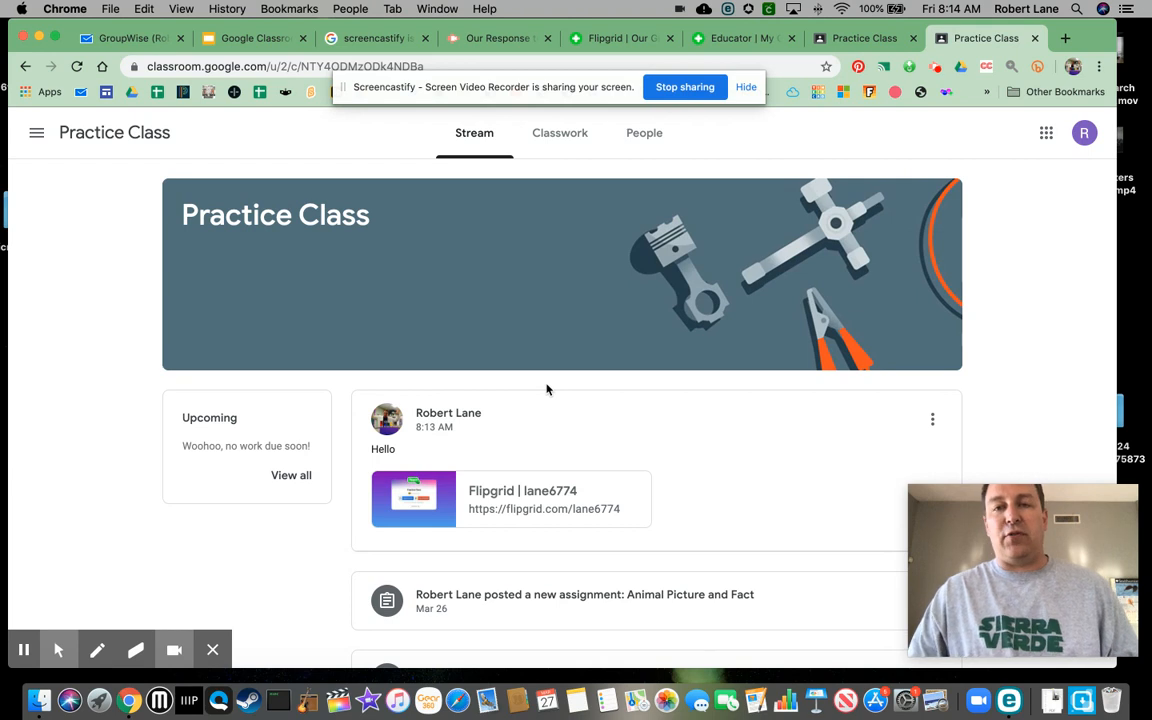
mouse_move(546, 371)
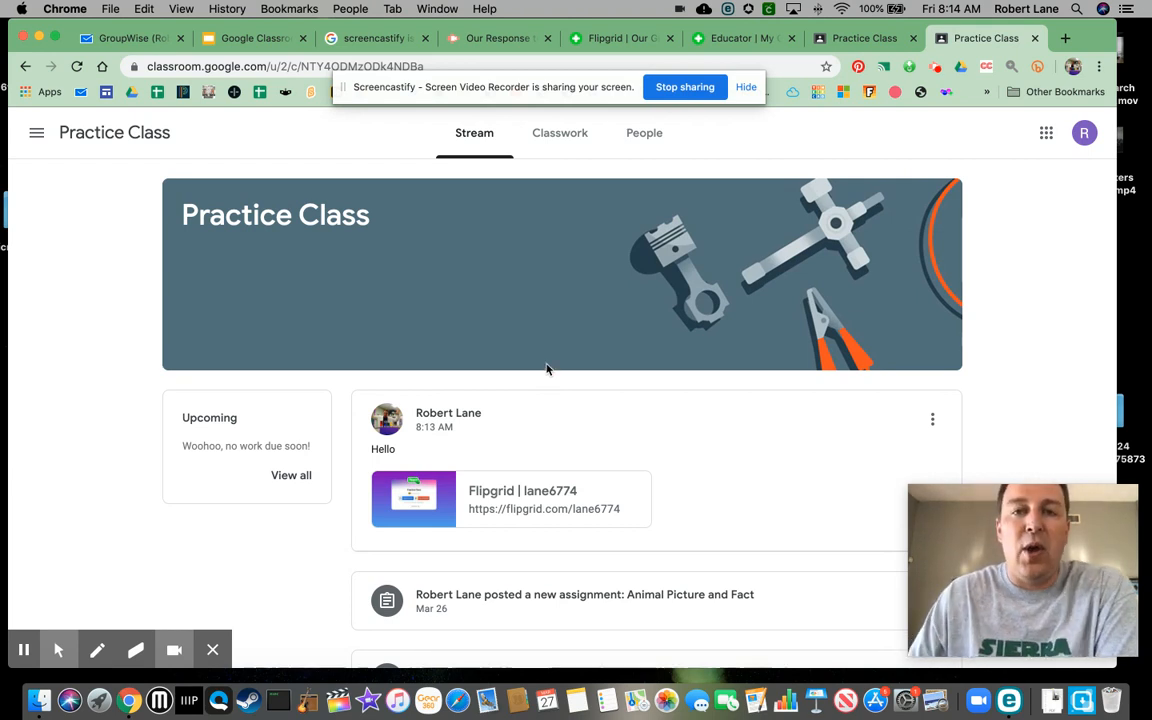